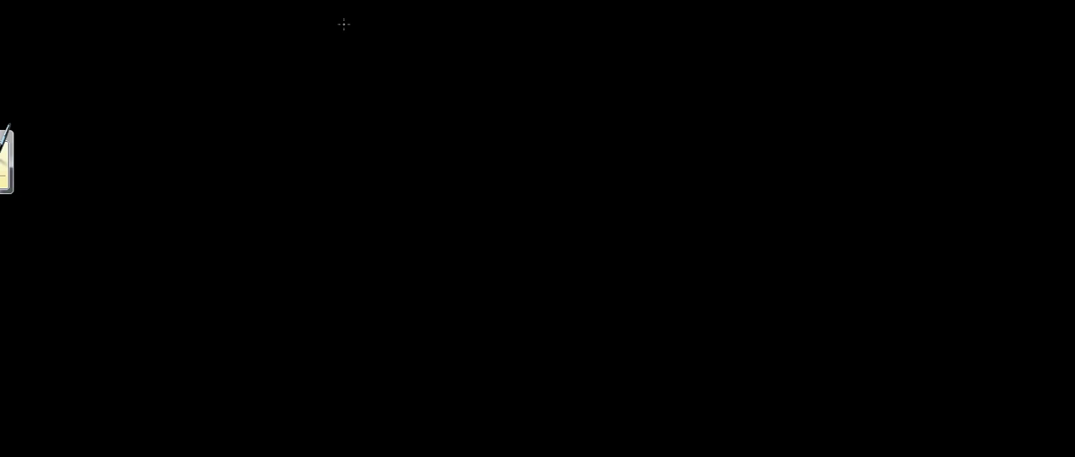
mouse_move(344, 20)
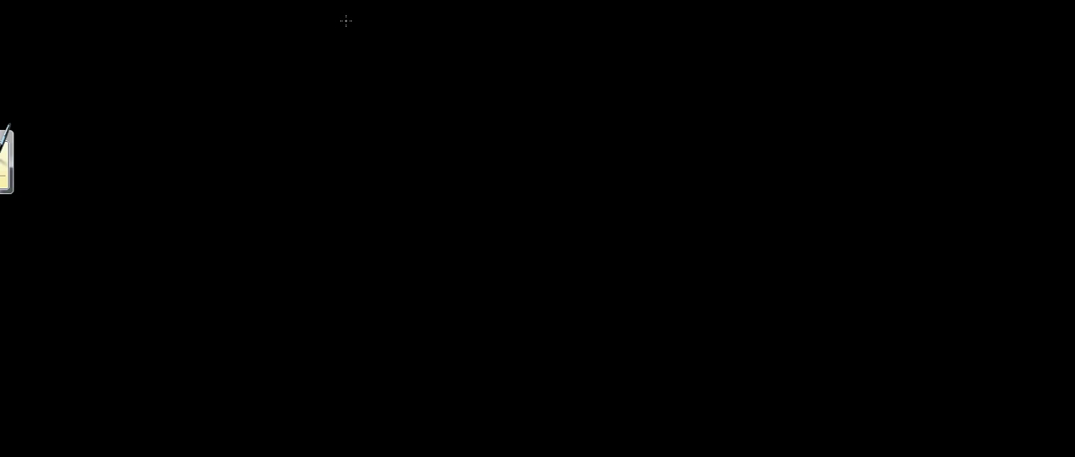
mouse_move(335, 28)
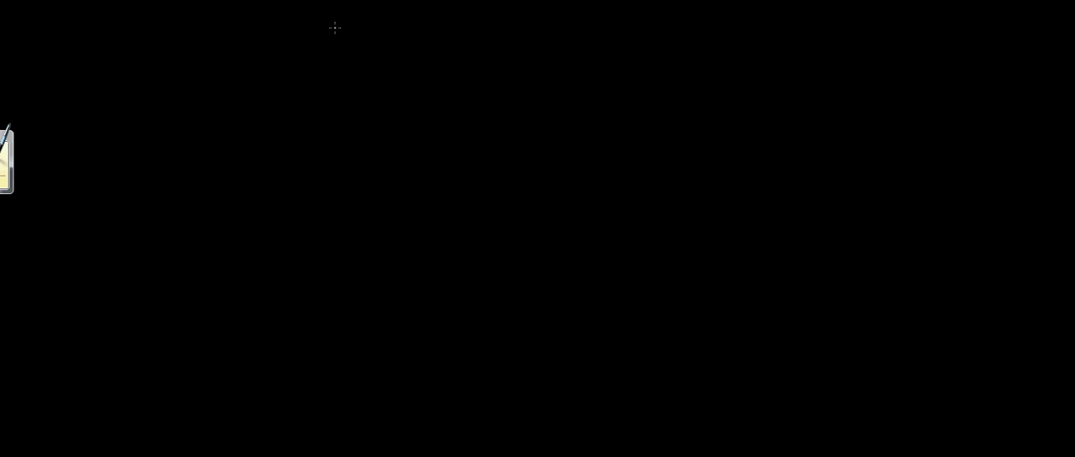
mouse_move(331, 56)
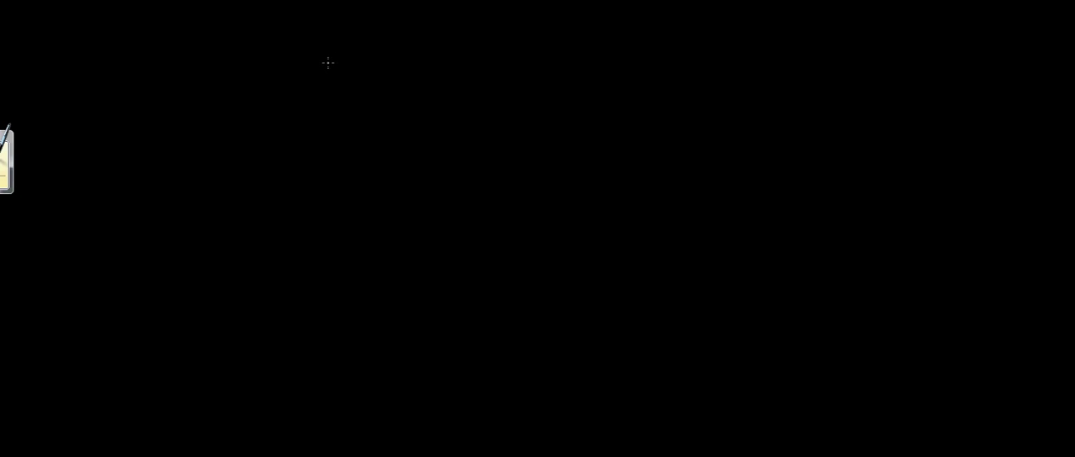
mouse_move(318, 78)
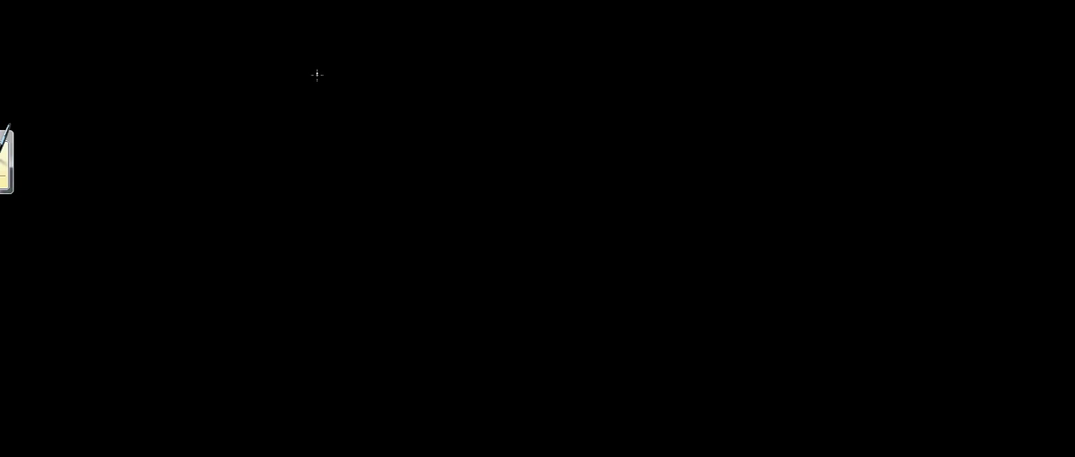
mouse_move(311, 84)
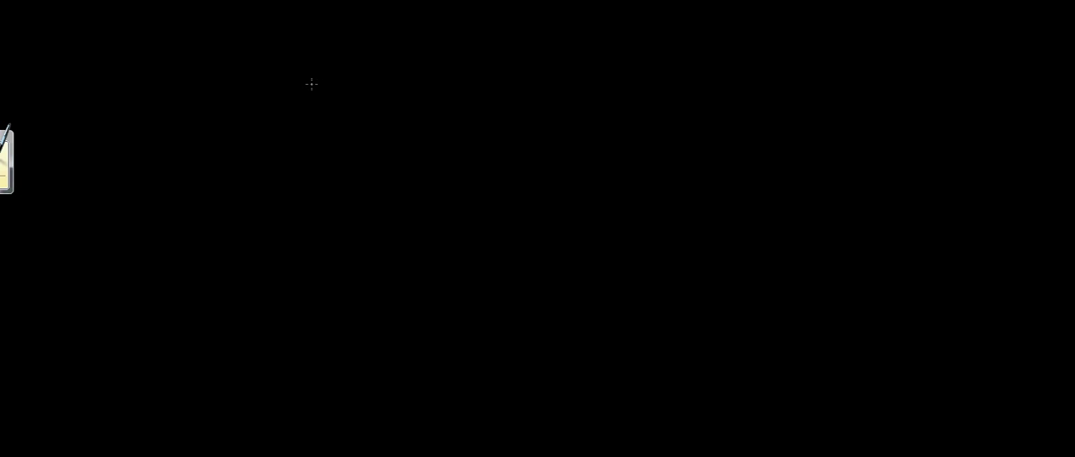
mouse_move(302, 69)
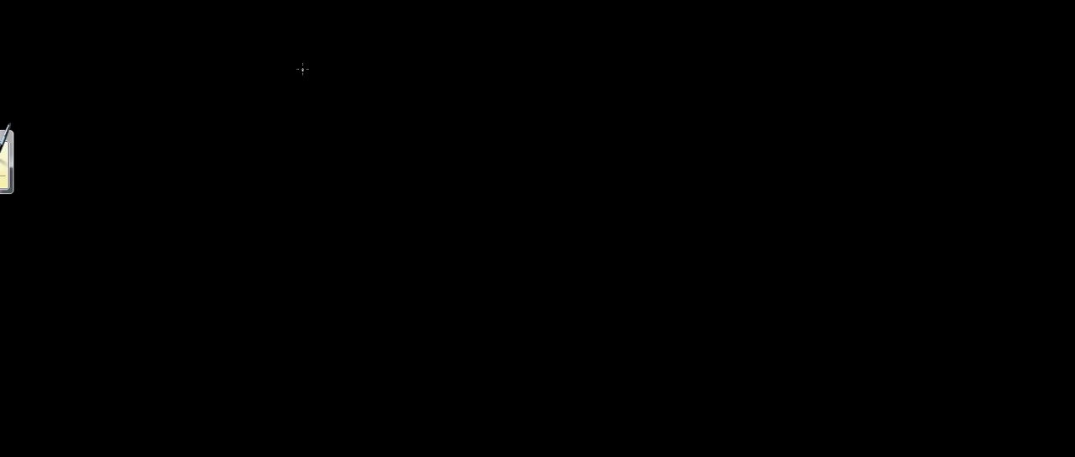
mouse_move(304, 96)
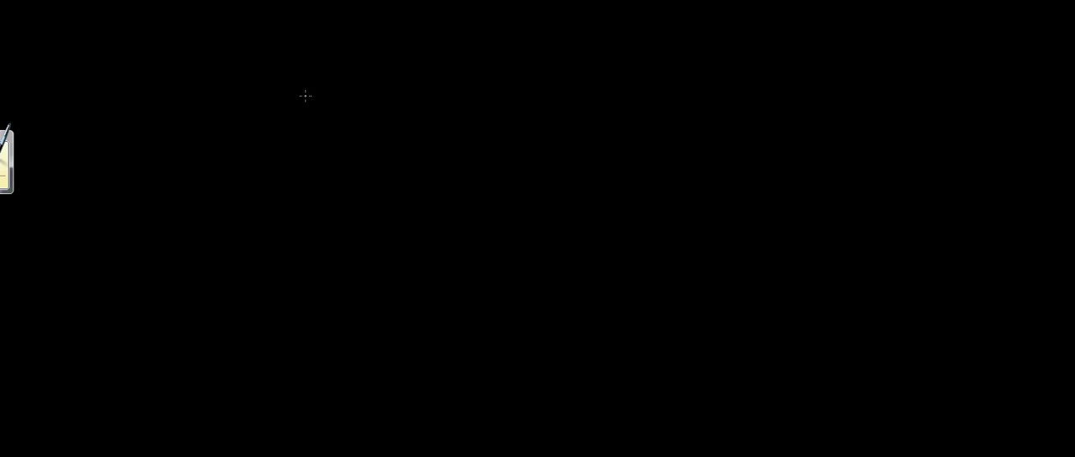
mouse_move(312, 91)
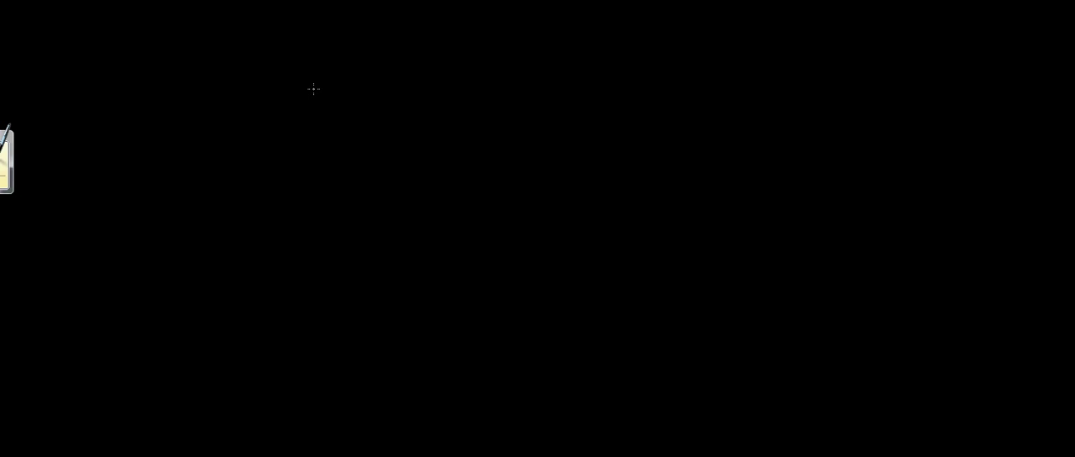
mouse_move(310, 97)
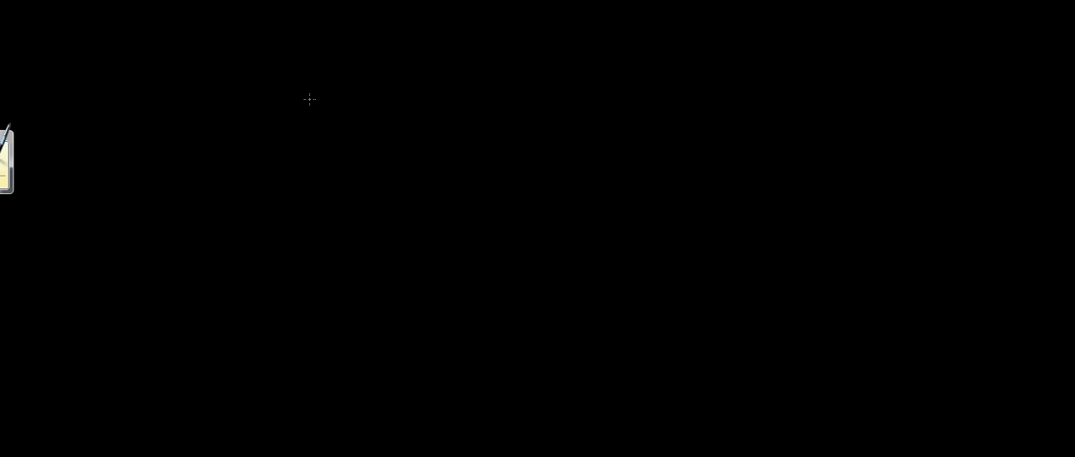
mouse_move(316, 94)
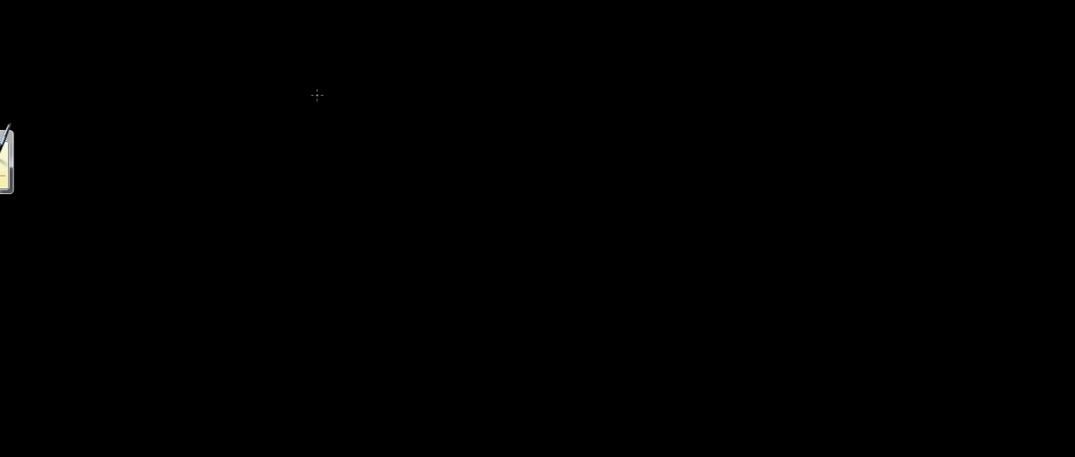
mouse_move(363, 103)
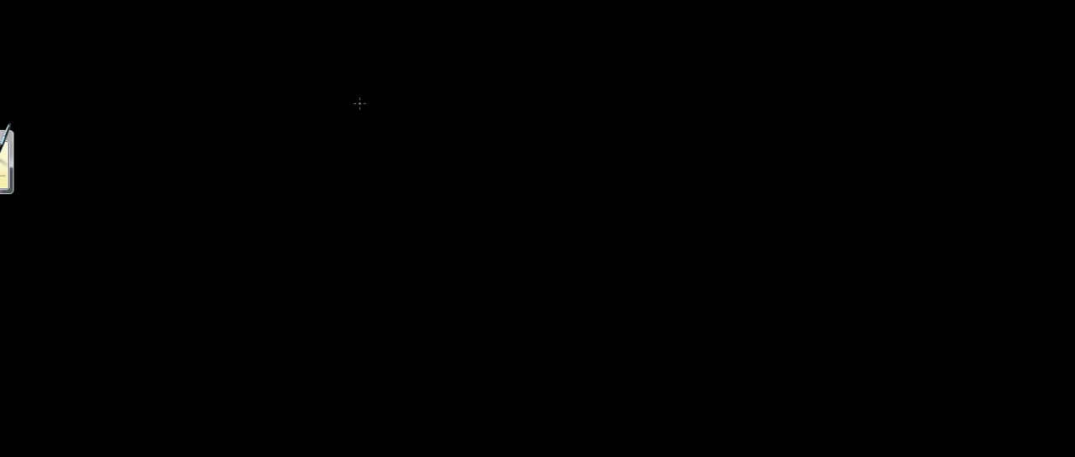
mouse_move(404, 64)
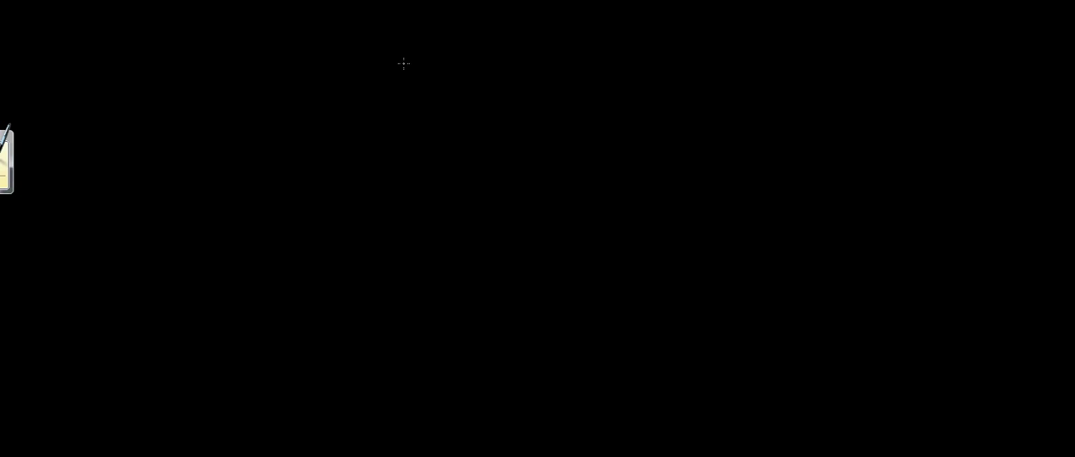
mouse_move(385, 15)
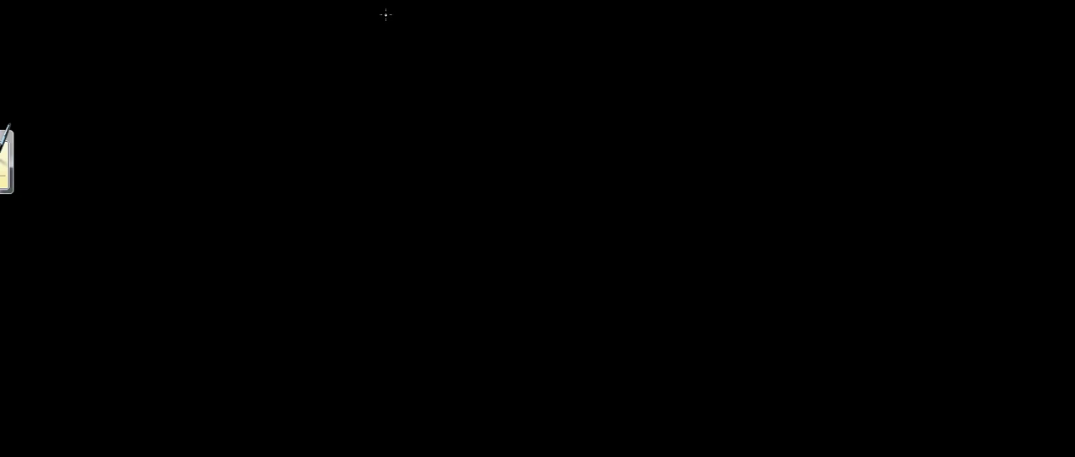
mouse_move(344, 36)
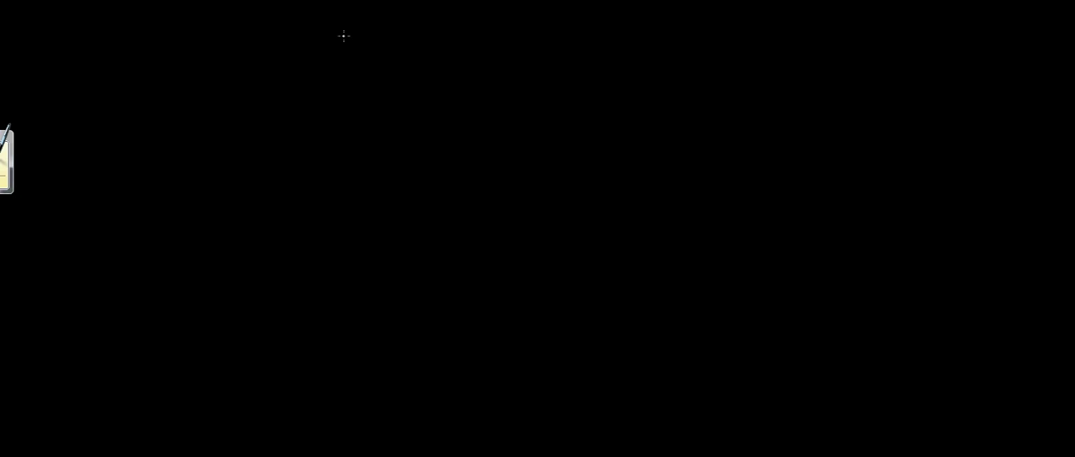
Step: Handwrite 'Platonic Solids' in white at the top and underline the whole title
left_click_drag(345, 42, 432, 46)
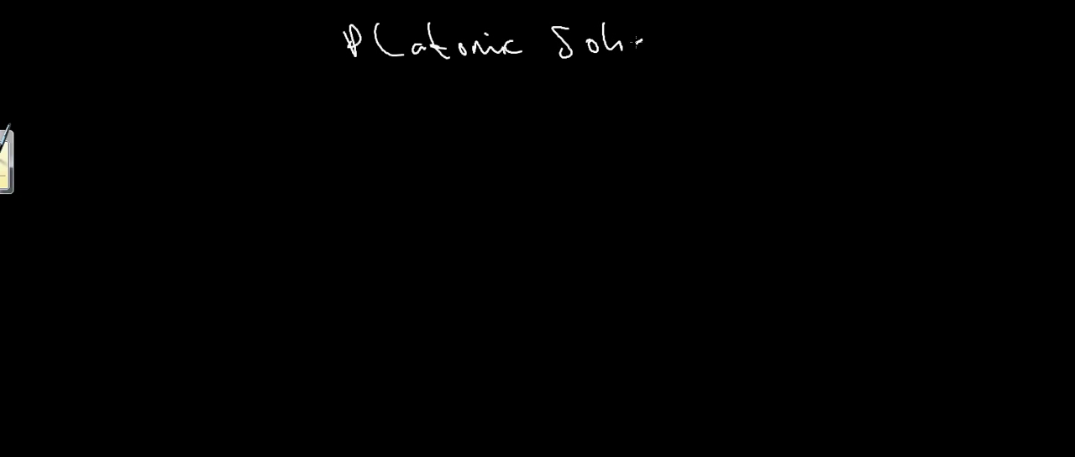
left_click_drag(374, 80, 550, 77)
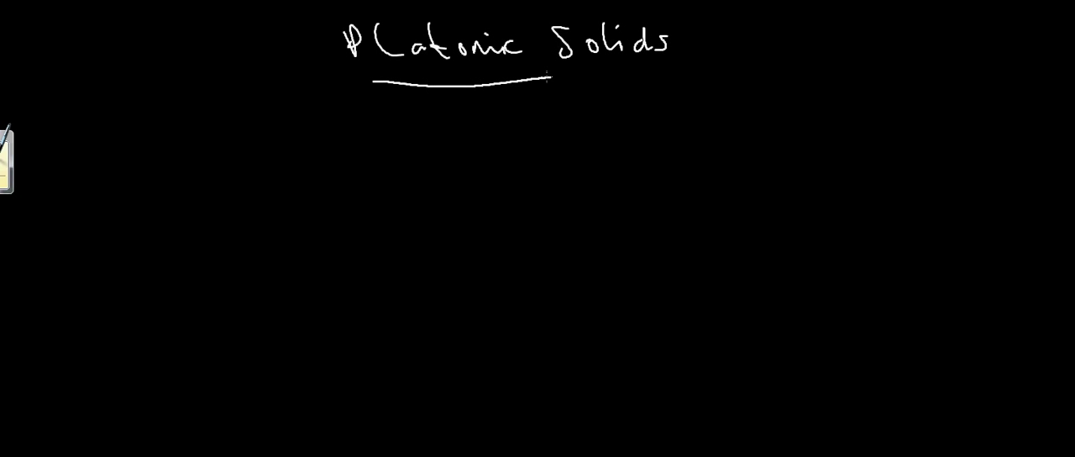
left_click_drag(550, 77, 672, 74)
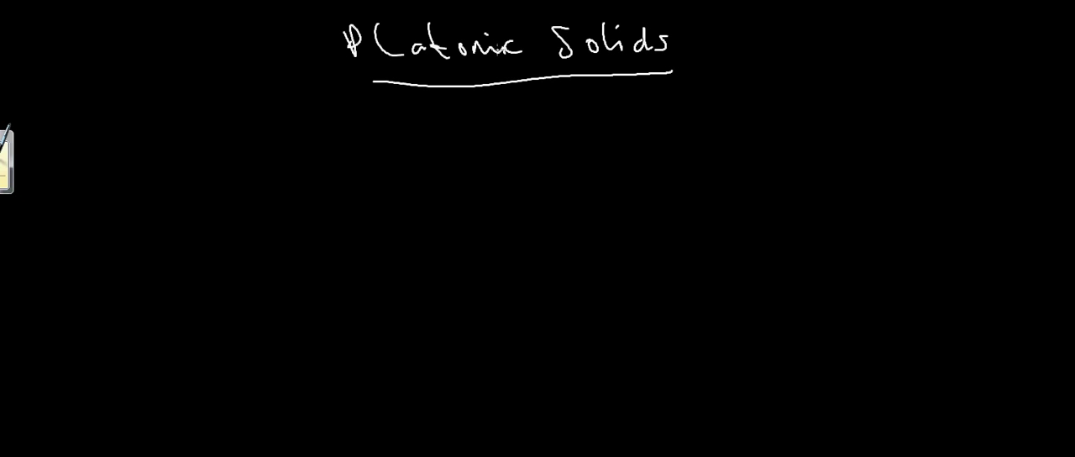
mouse_move(472, 81)
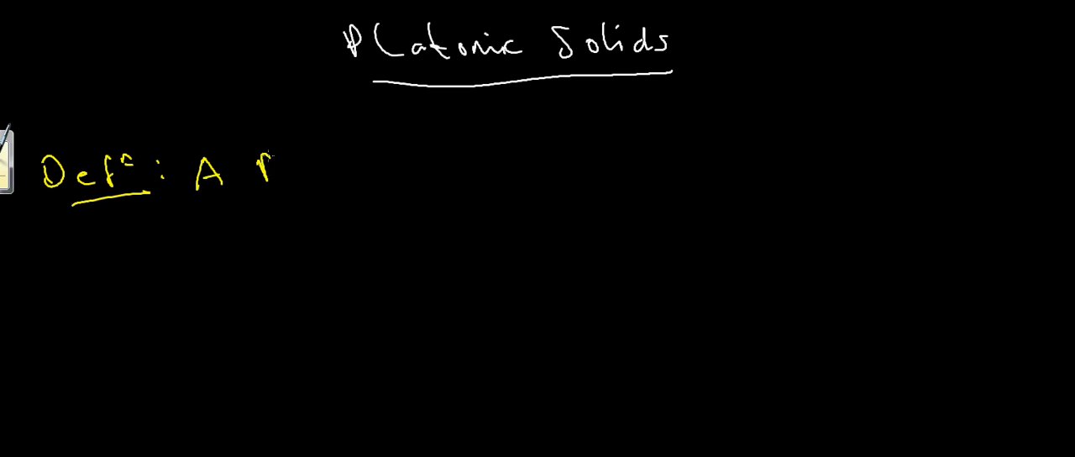
Step: Handwrite 'Defn: A Platonic Solid is a convex, regular polyhedron.' in yellow under the title
type("Platonic Solid")
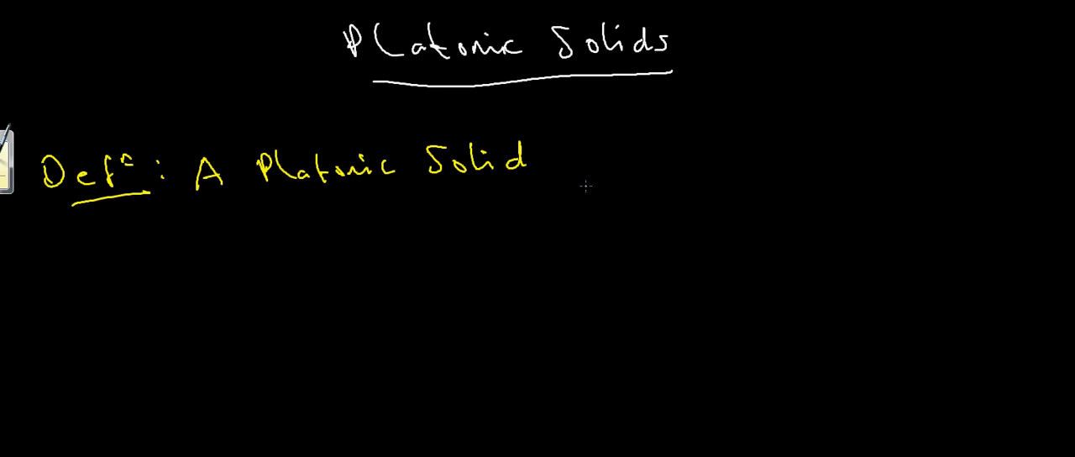
type("is a")
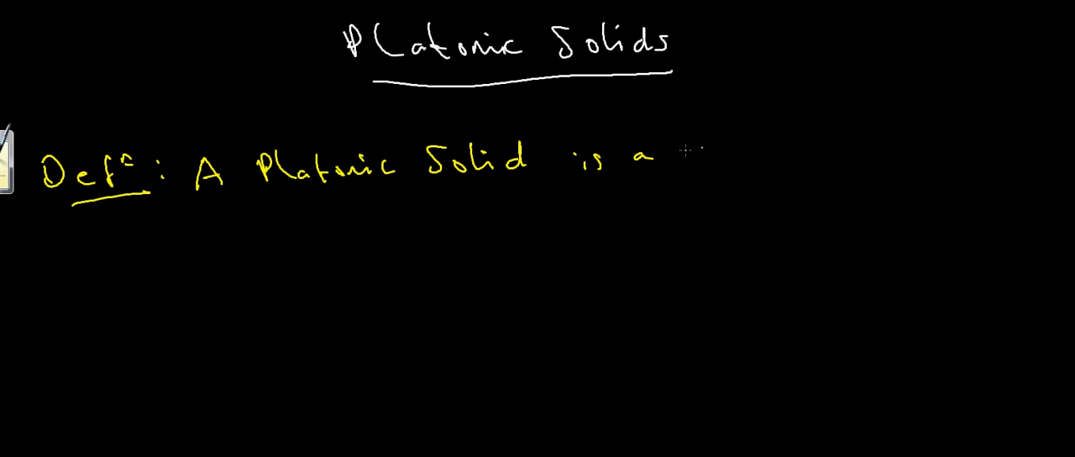
type("convex, regular")
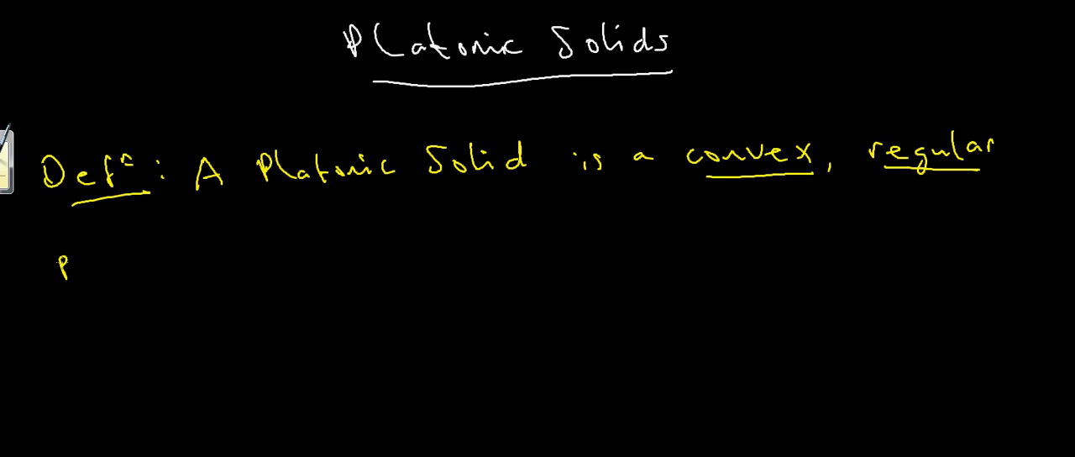
type("olyhedron.")
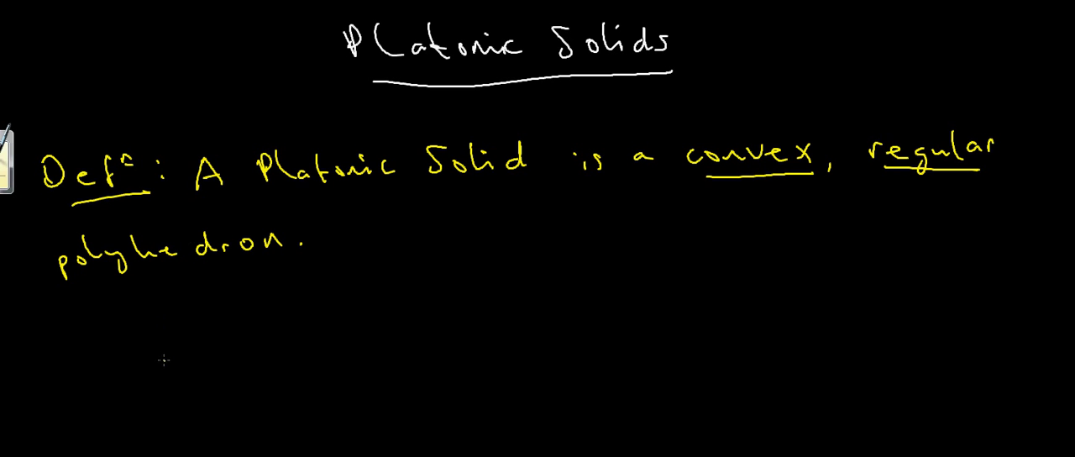
Step: Draw a yellow star with a red line joining two tips, and start a cube
left_click_drag(156, 366, 164, 408)
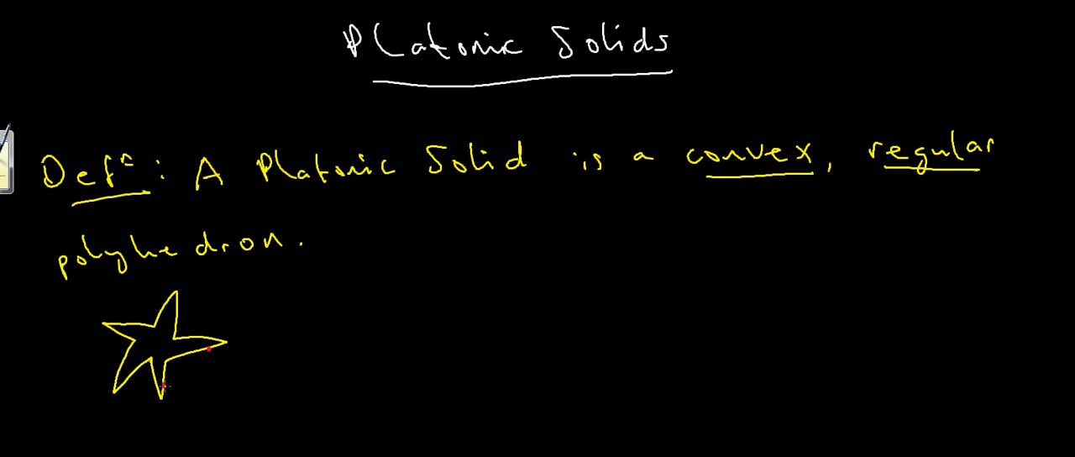
left_click_drag(162, 389, 207, 349)
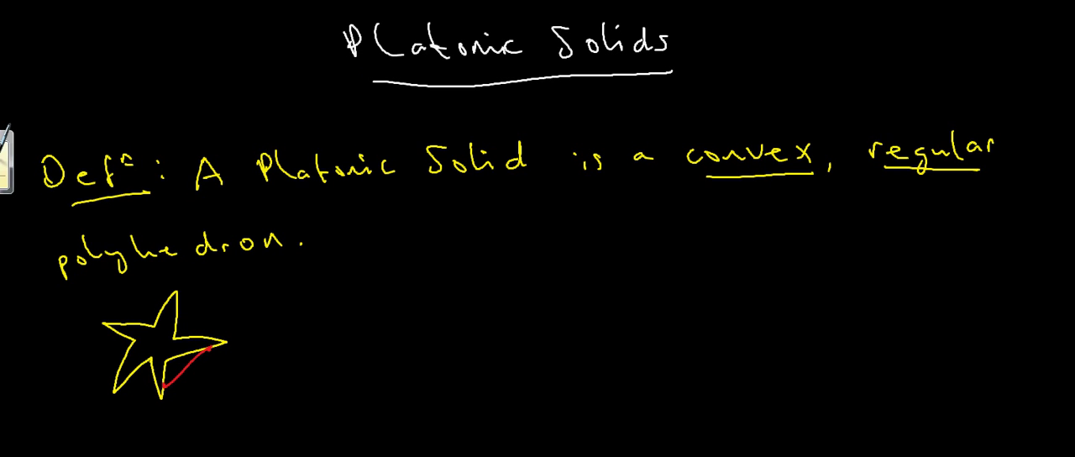
left_click_drag(403, 298, 475, 340)
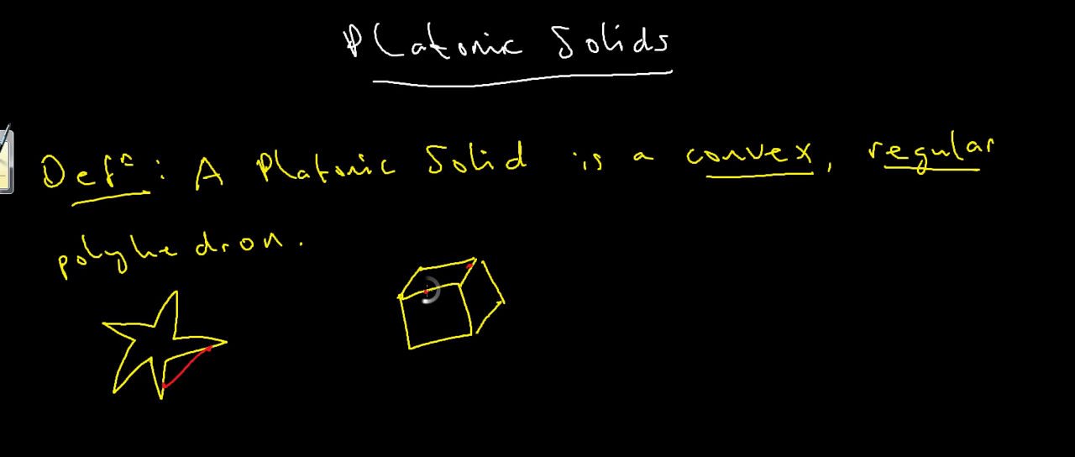
Step: Draw a red line between two corners across the cube's top face
left_click_drag(430, 289, 470, 264)
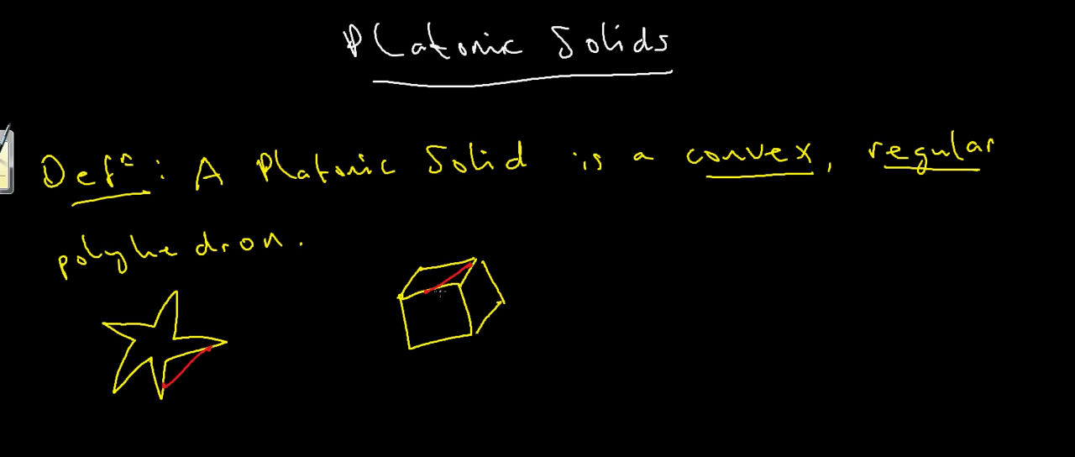
mouse_move(431, 318)
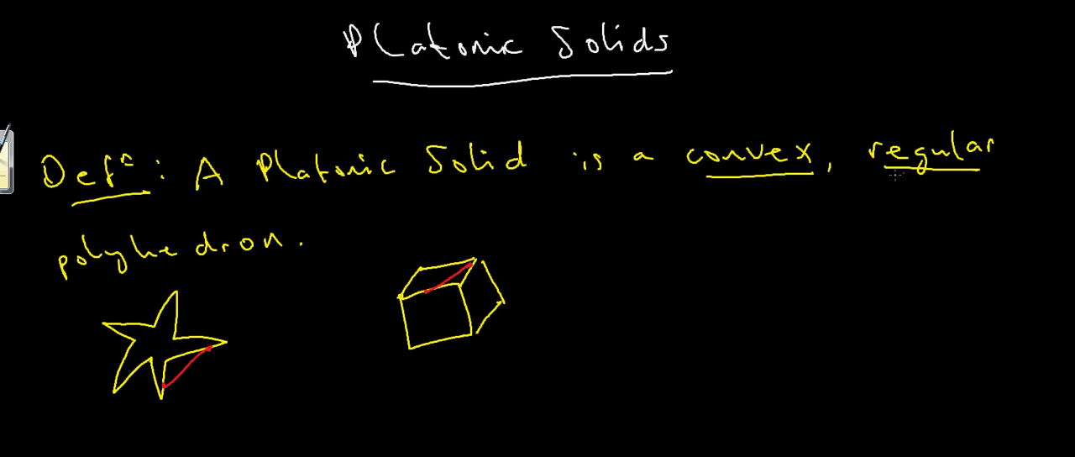
mouse_move(473, 285)
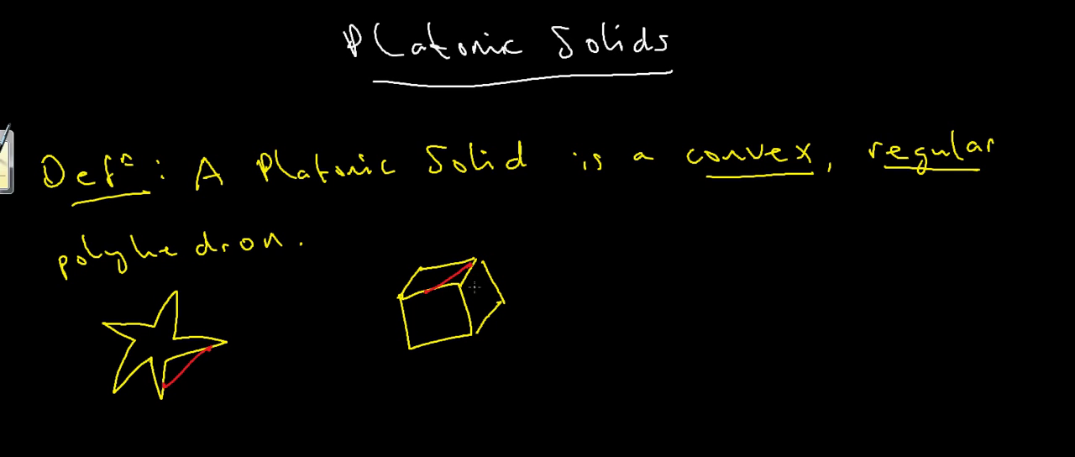